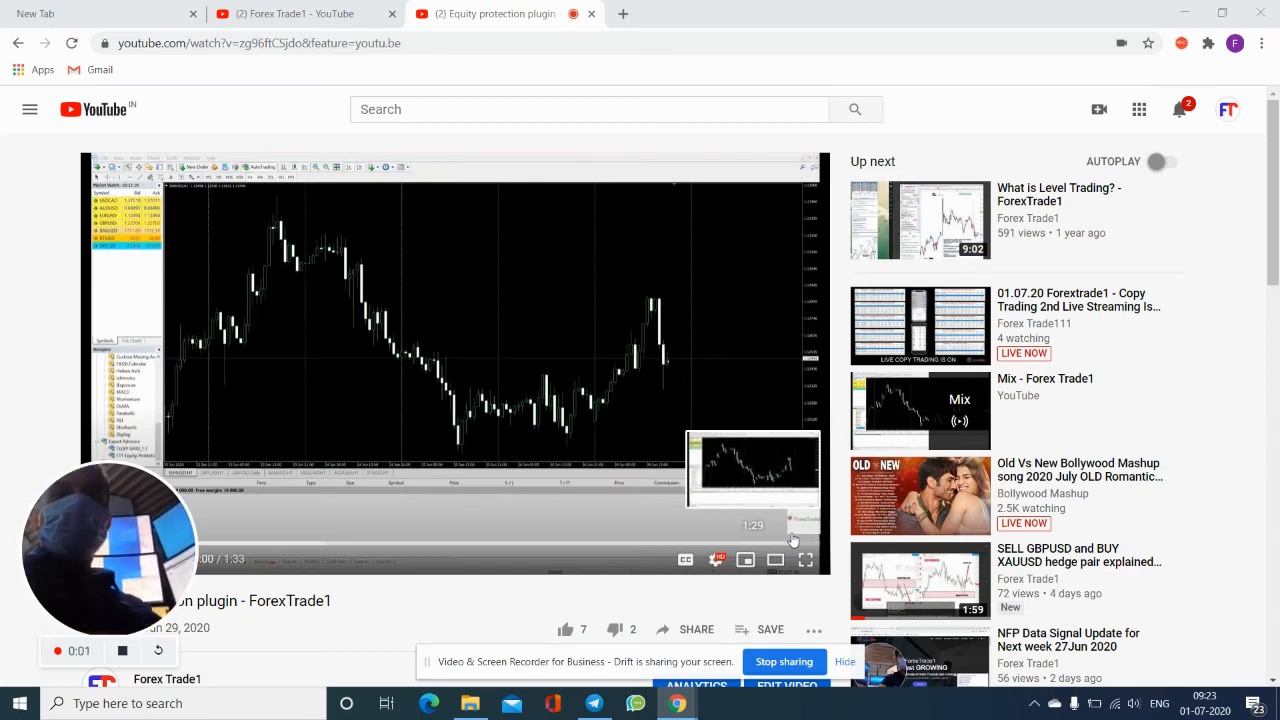
{"action": "mouse_move", "coordinate": [676, 438]}
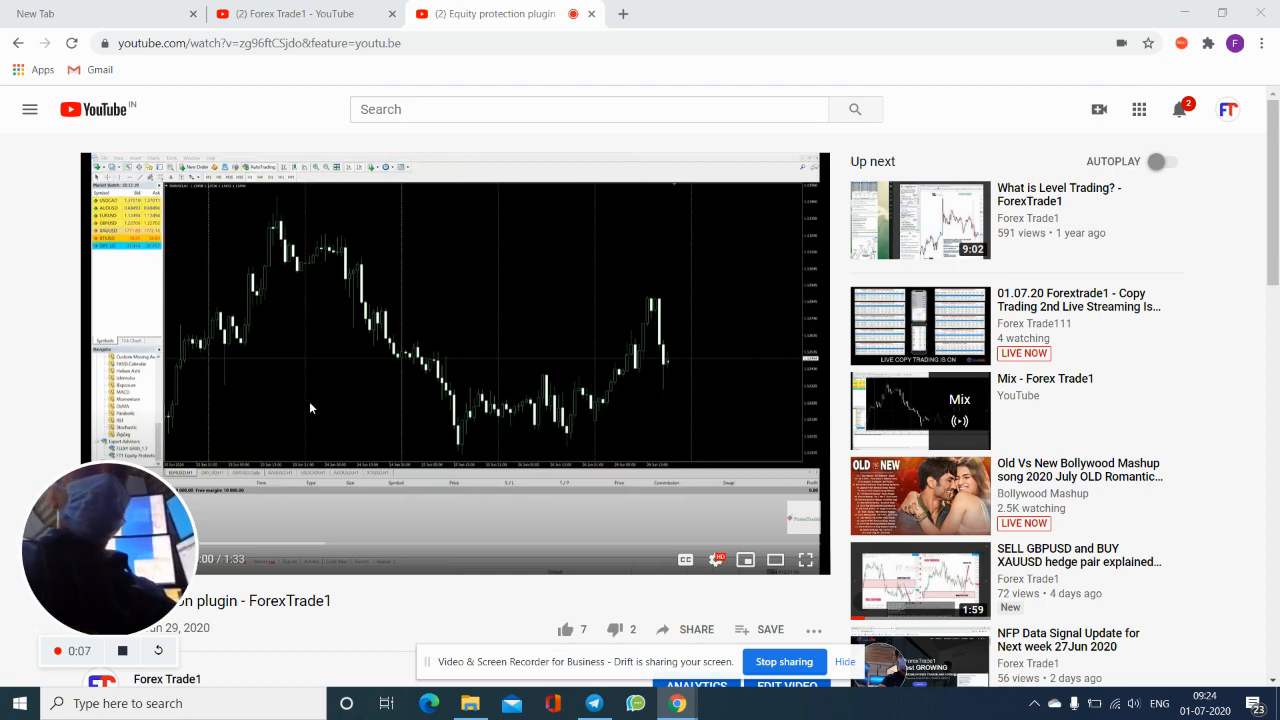
{"action": "mouse_move", "coordinate": [380, 384]}
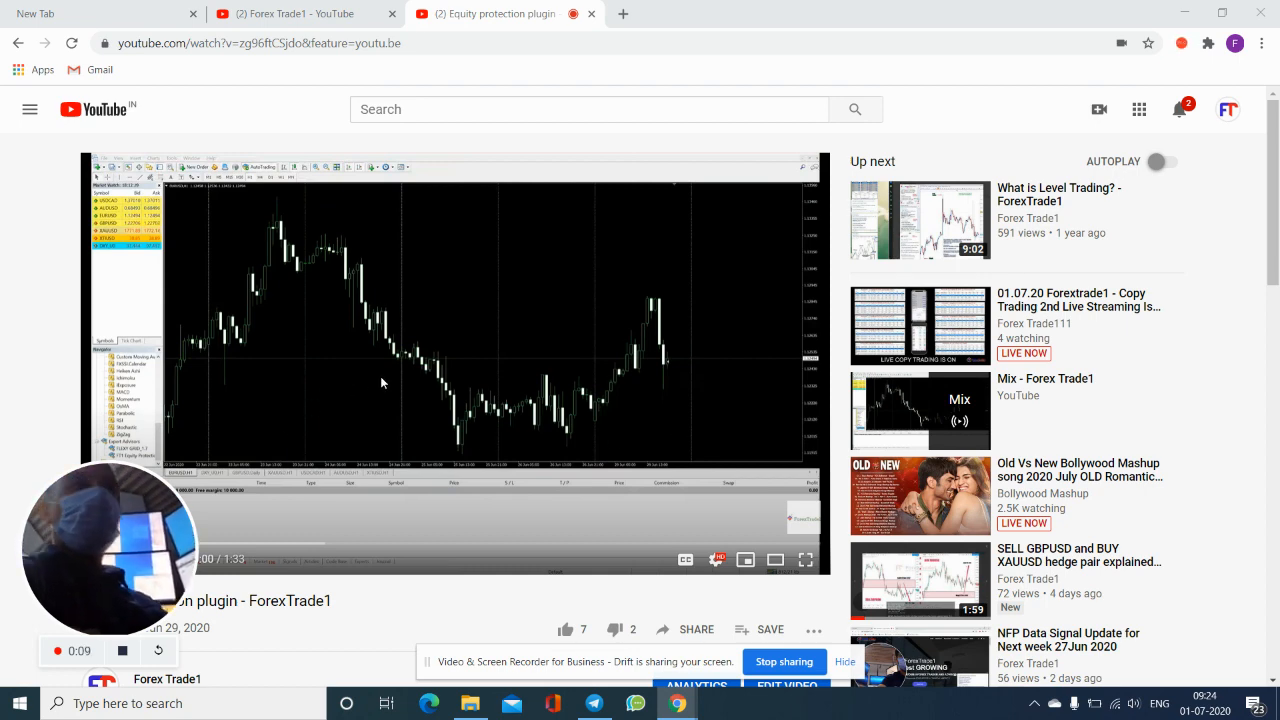
{"action": "mouse_move", "coordinate": [524, 154]}
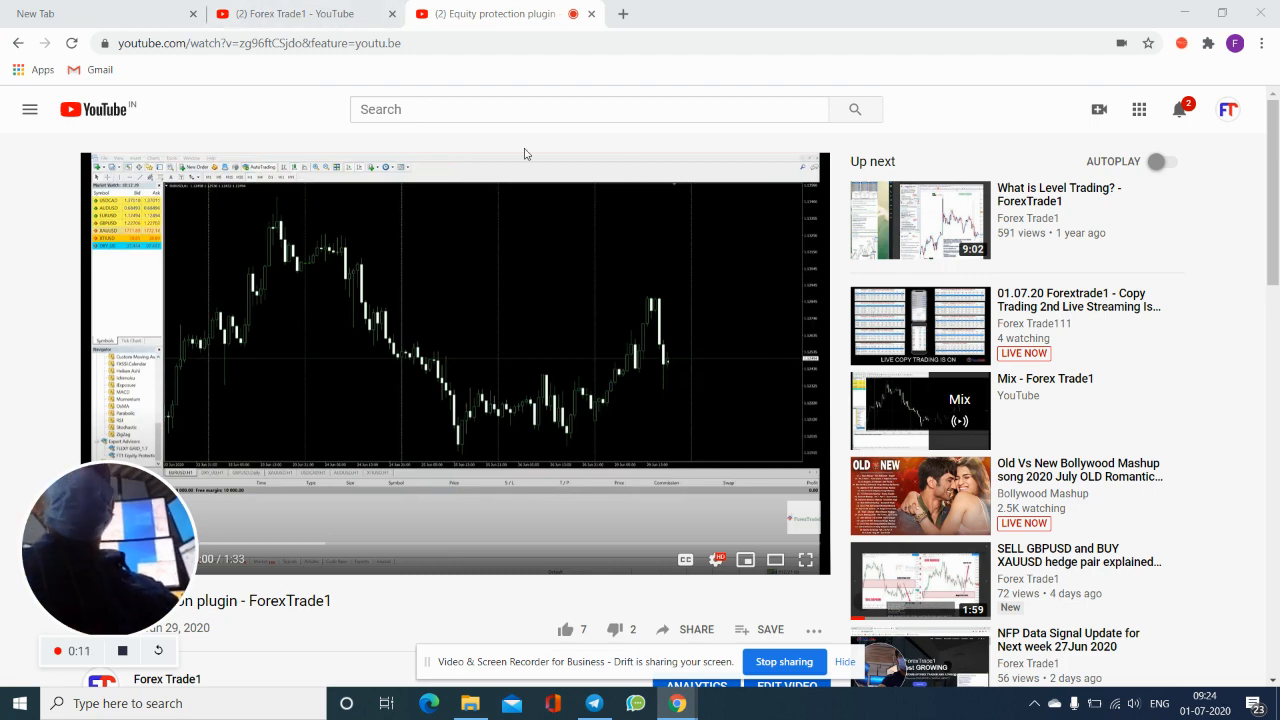
{"action": "mouse_move", "coordinate": [480, 196]}
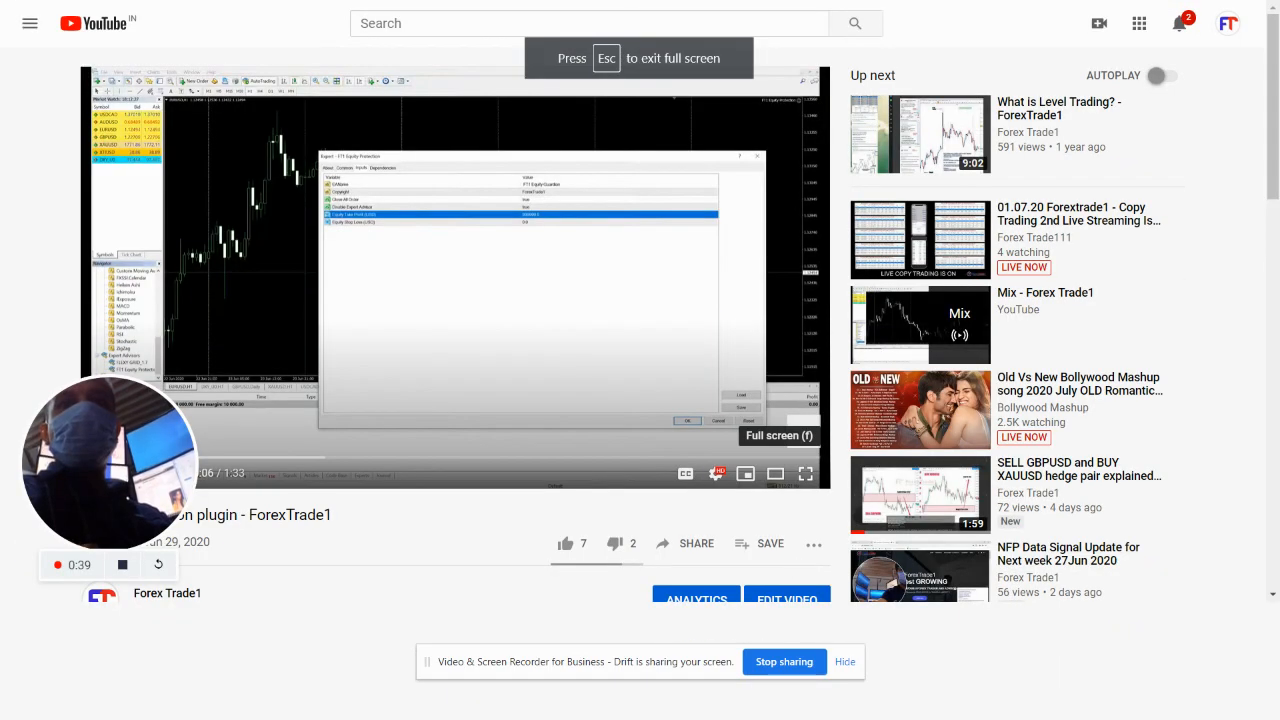
Play the Equity protection plugin video full screen as it shows the settings dialog
{"action": "left_click", "coordinate": [804, 472]}
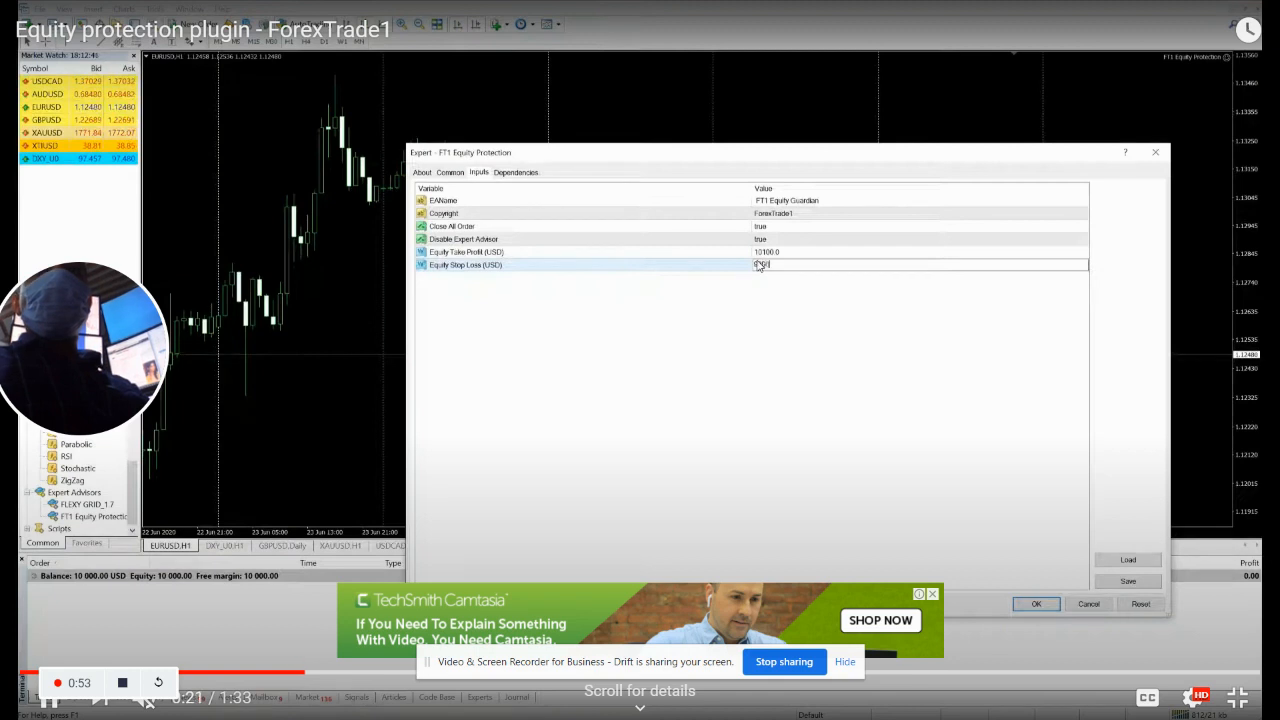
{"action": "type", "text": "9000"}
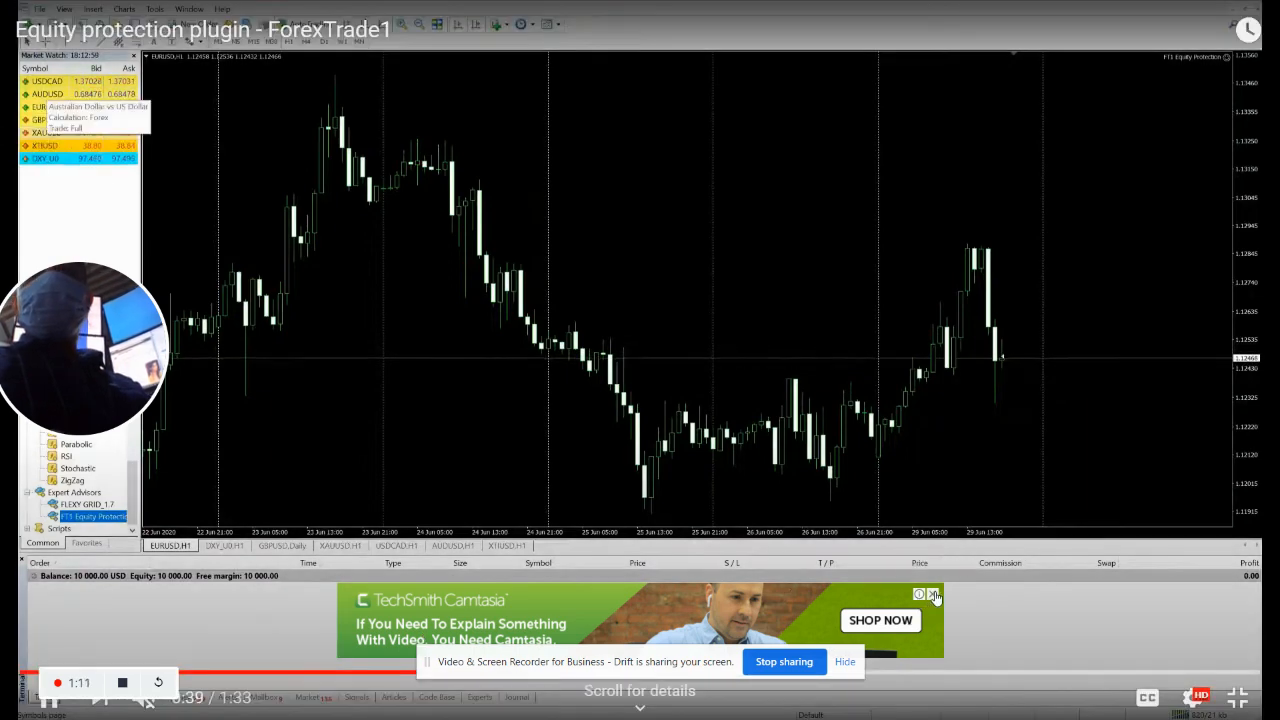
Continue the video past 1:14 to the MetaTrader chart with its market watch list
{"action": "left_click", "coordinate": [936, 596]}
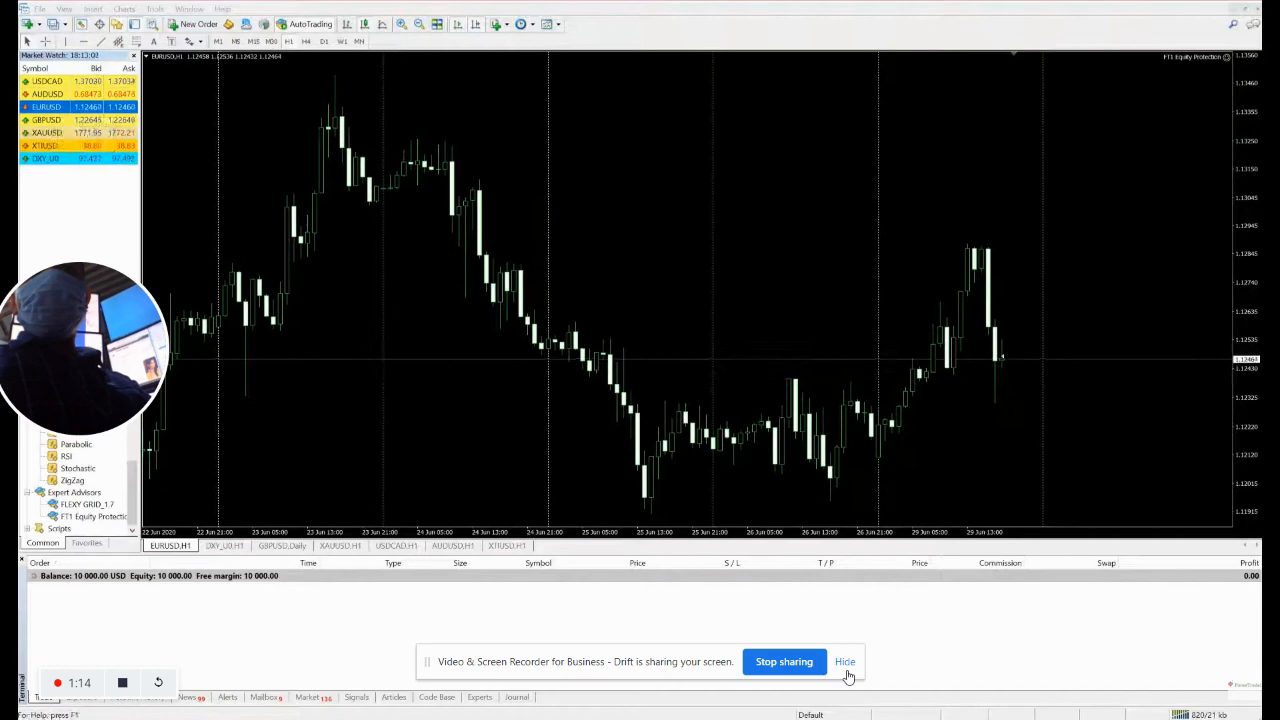